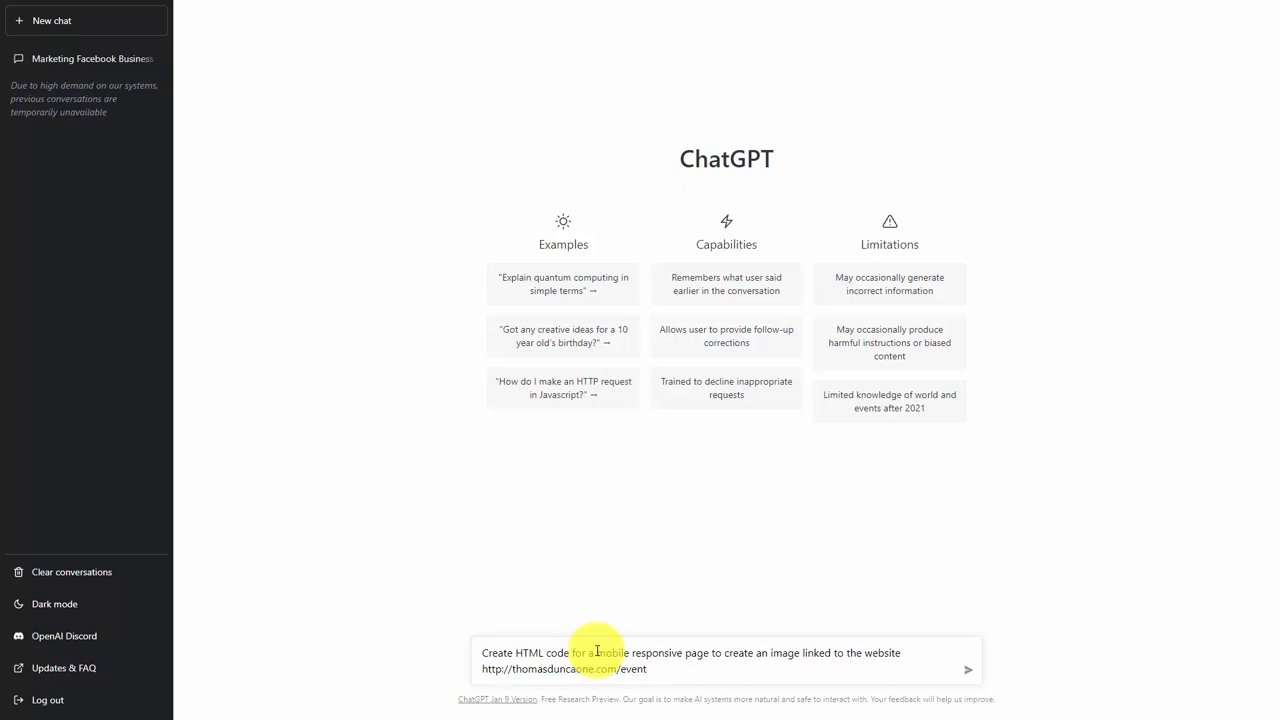
# Submit the prompt requesting mobile-responsive HTML with an image linking to thomasduncaone.com/event
pyautogui.click(966, 669)
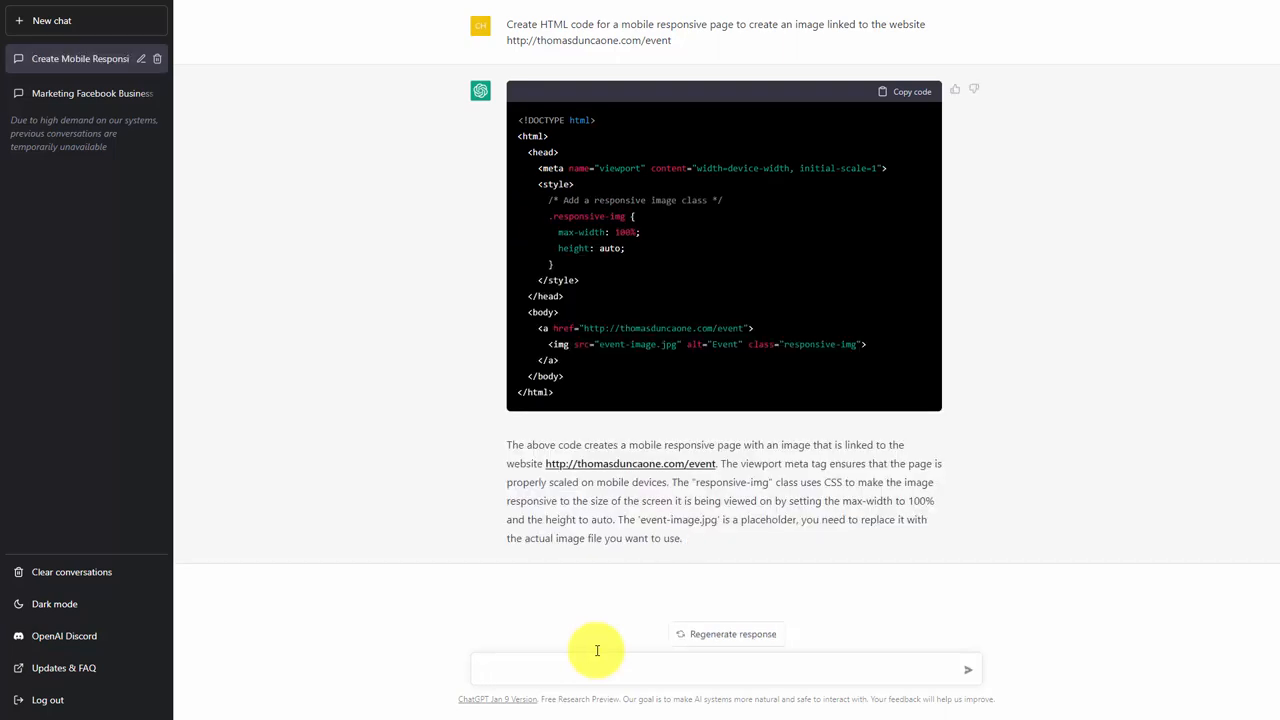
pyautogui.moveTo(670, 301)
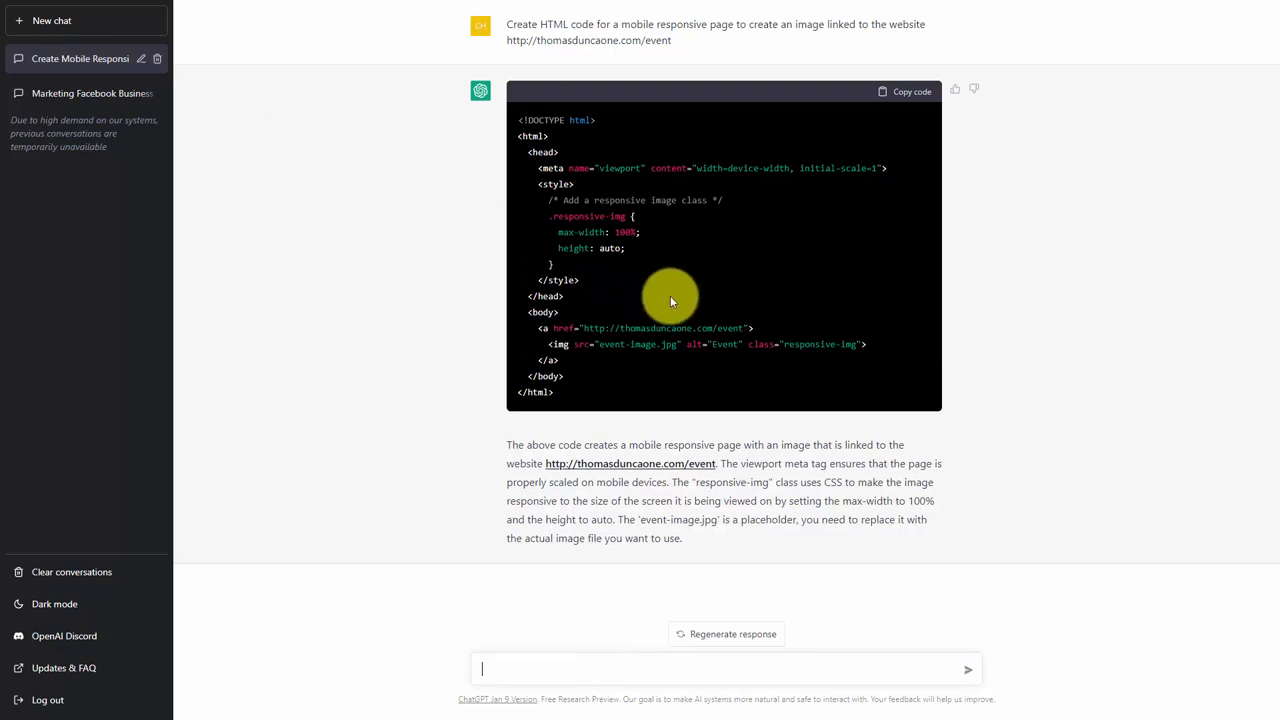
pyautogui.moveTo(490, 165)
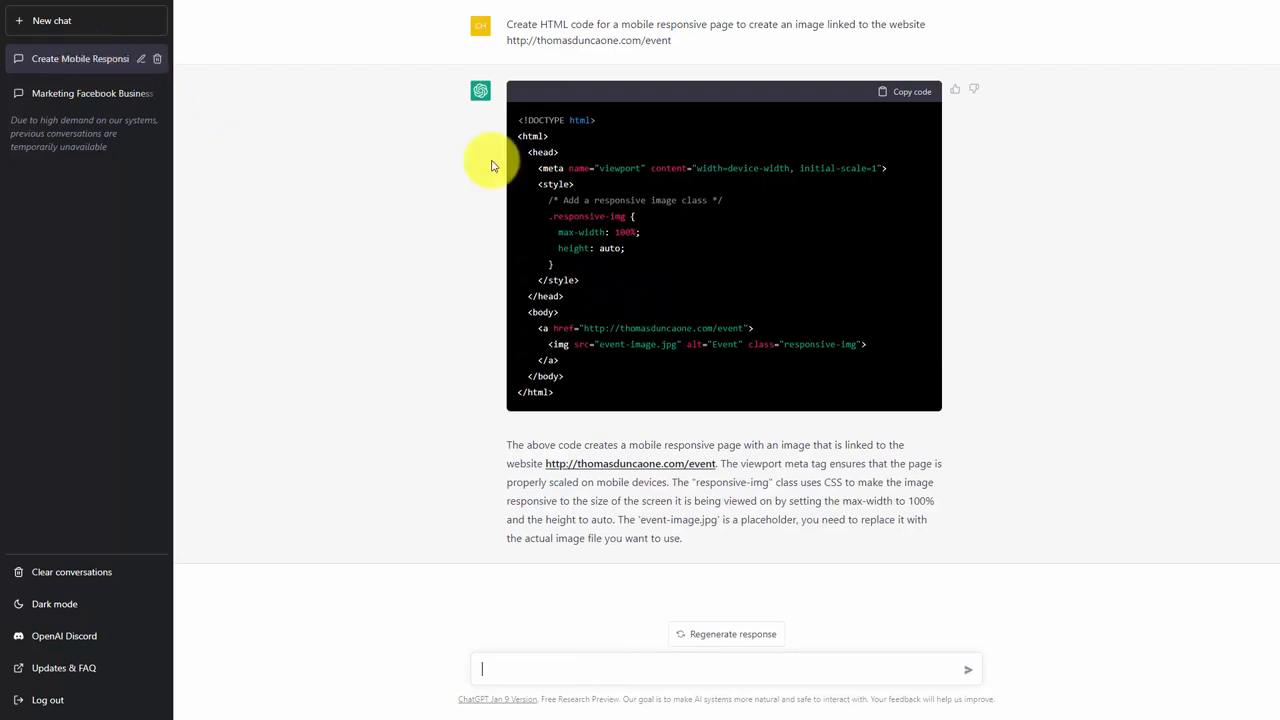
pyautogui.moveTo(710, 232)
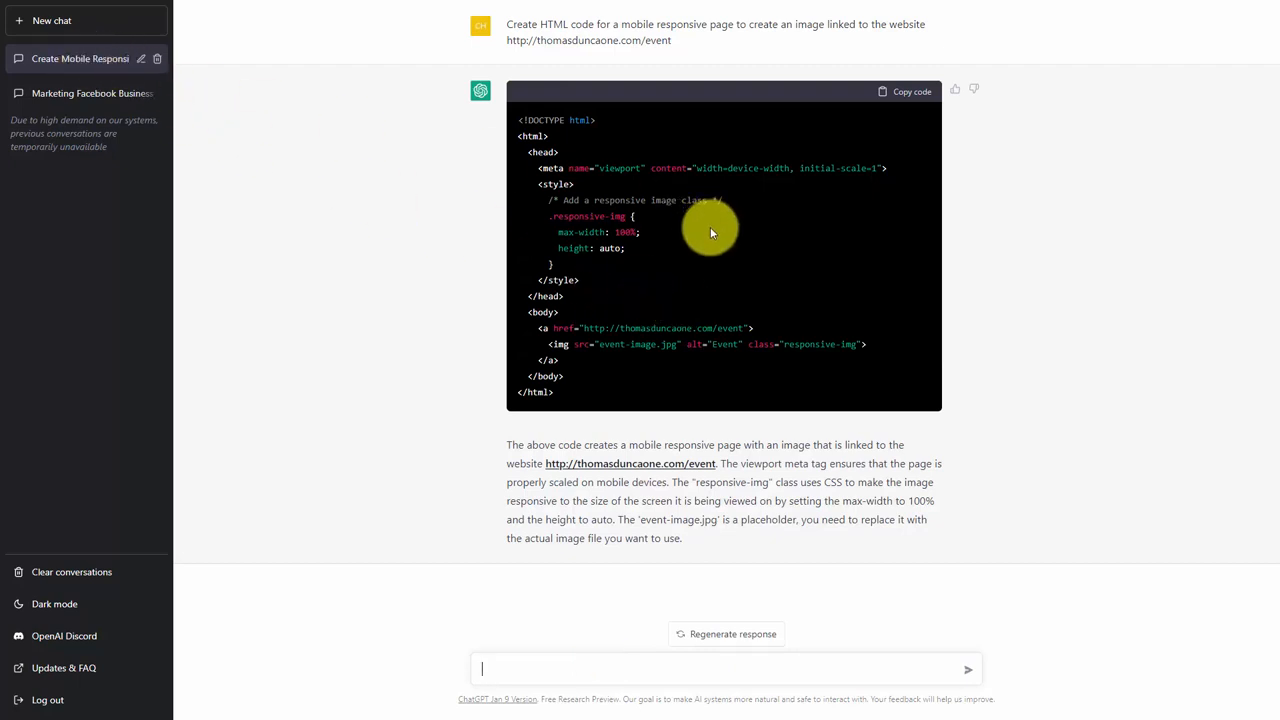
pyautogui.moveTo(80, 58)
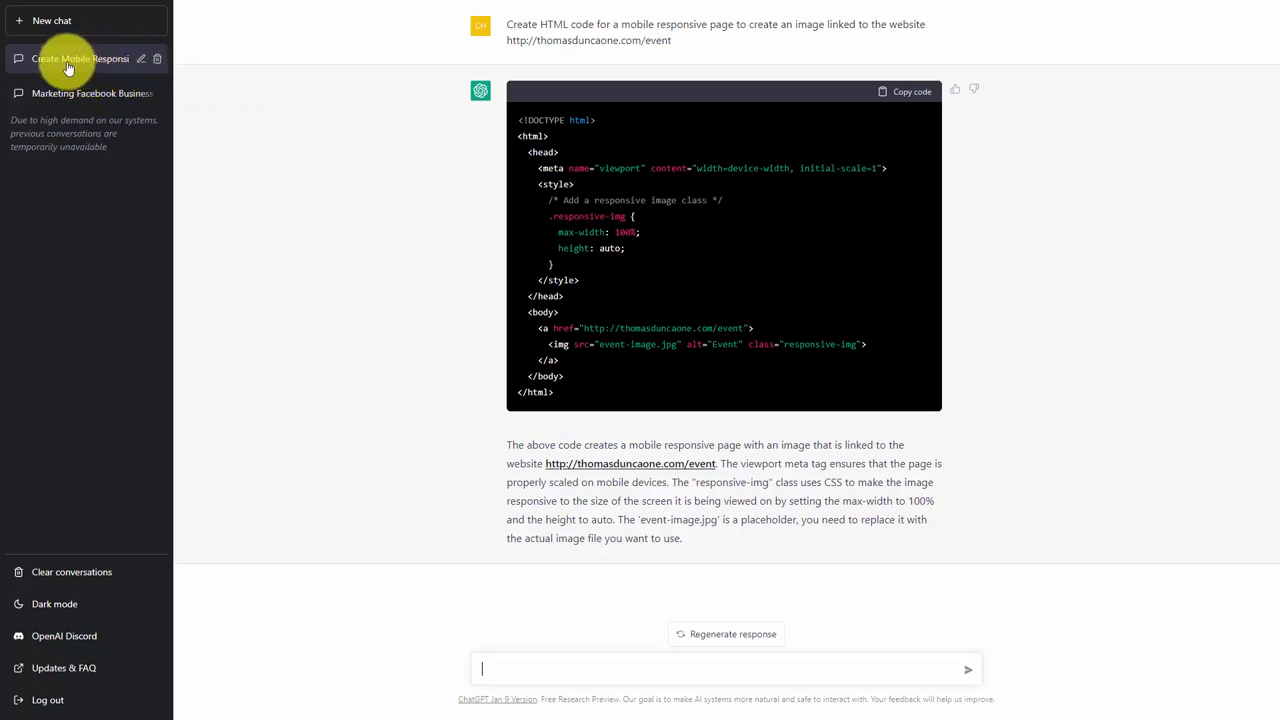
pyautogui.moveTo(95, 88)
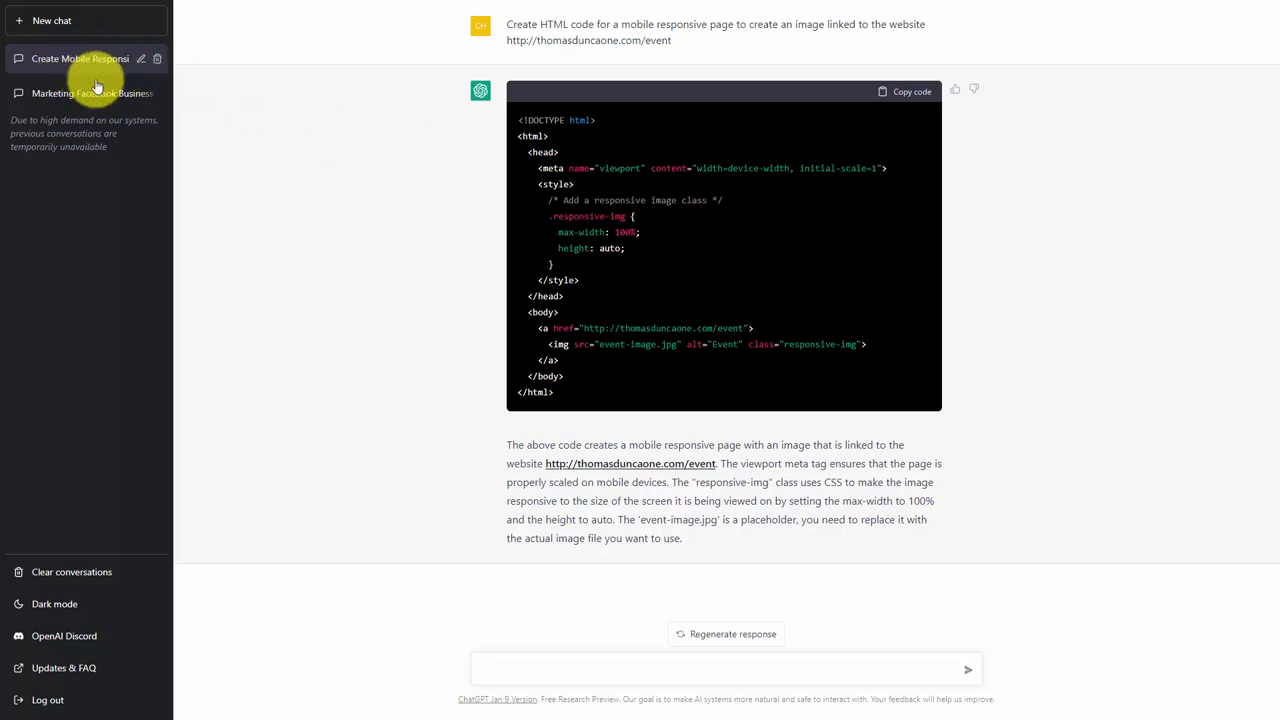
pyautogui.moveTo(250, 135)
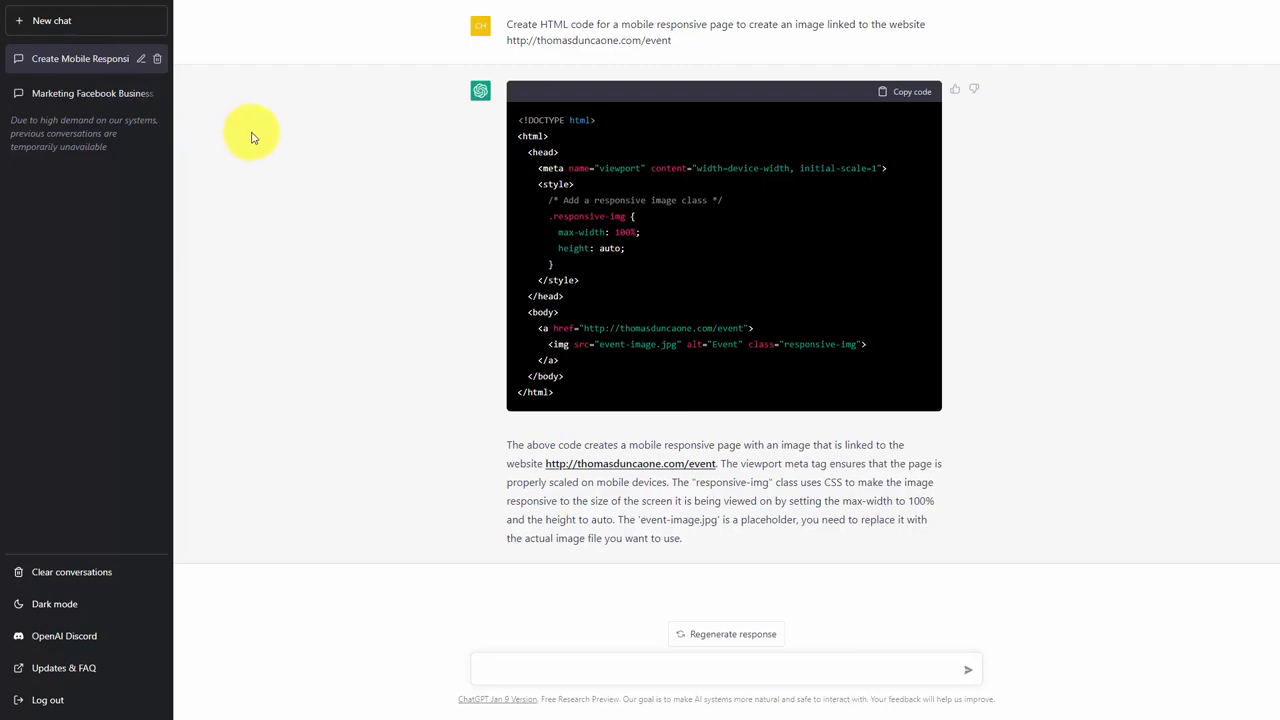
pyautogui.moveTo(125, 373)
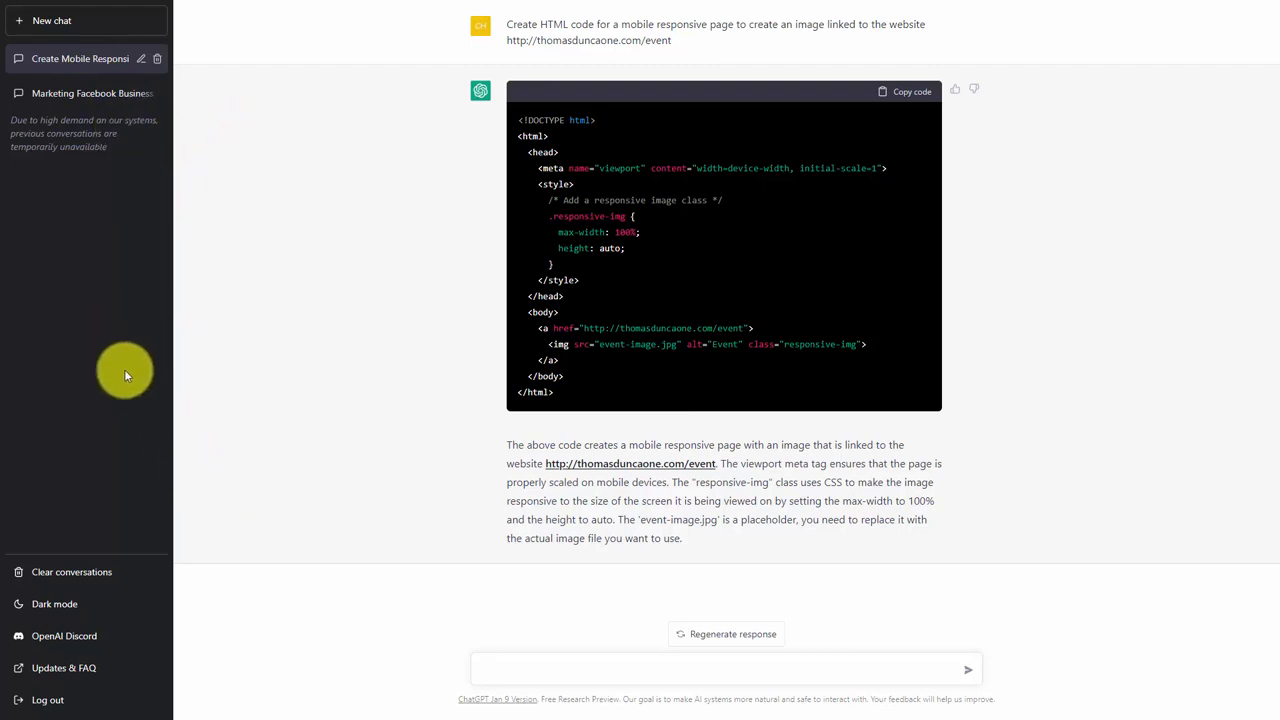
pyautogui.moveTo(163, 210)
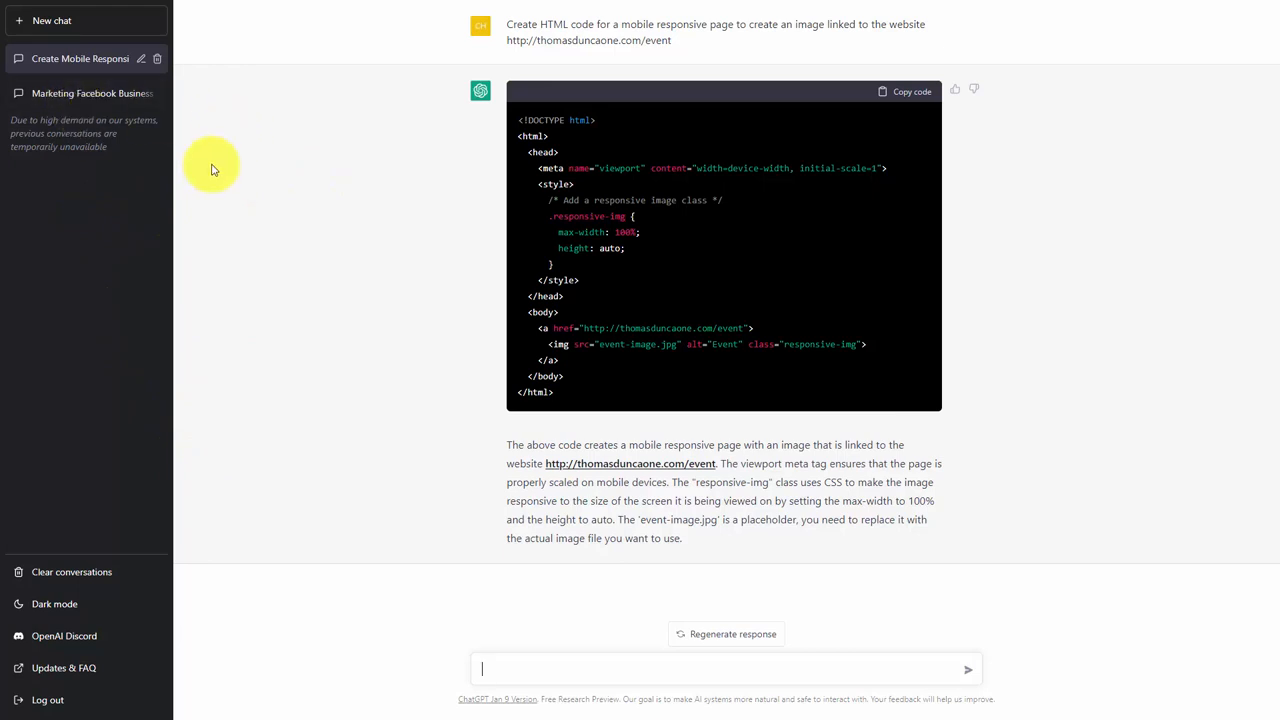
pyautogui.moveTo(353, 180)
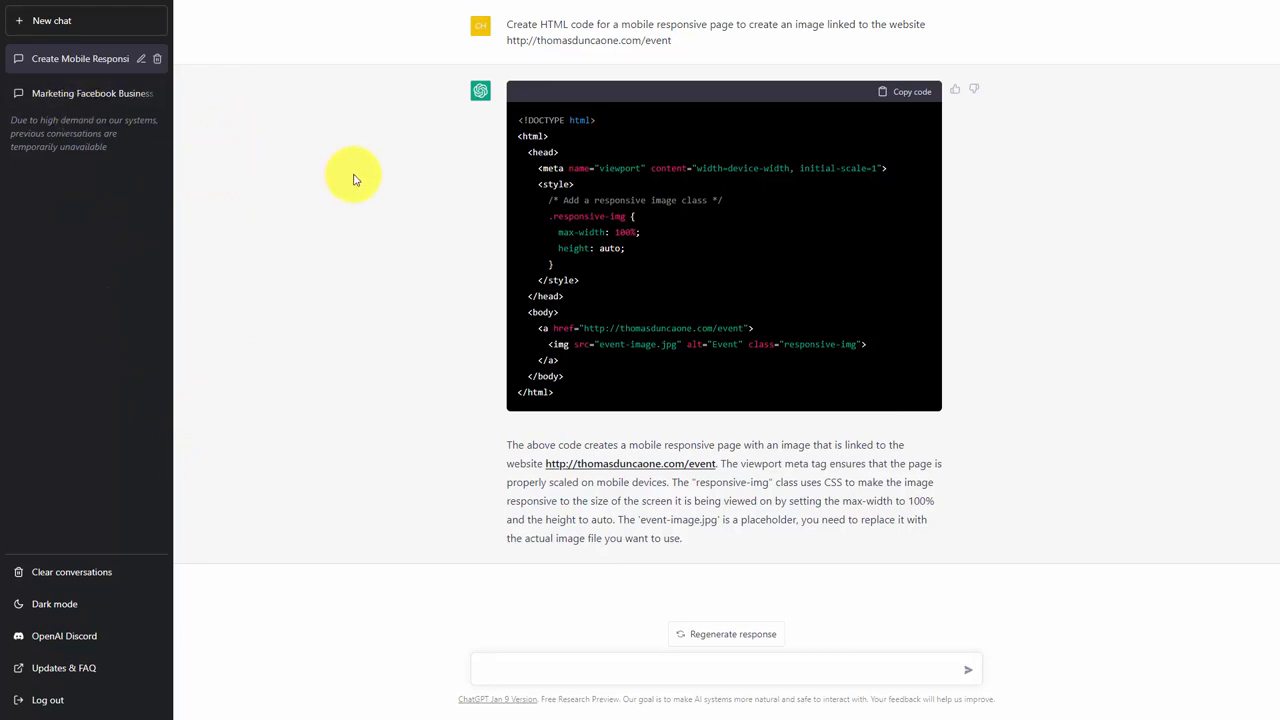
pyautogui.moveTo(93, 58)
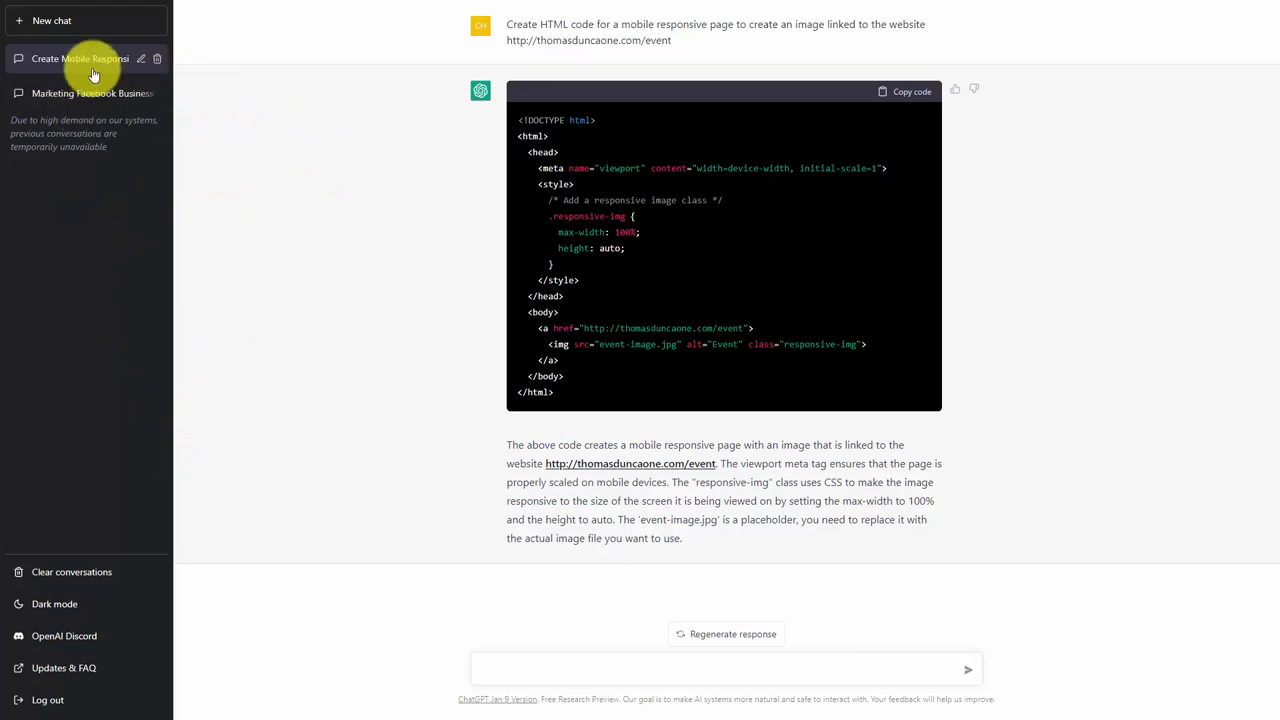